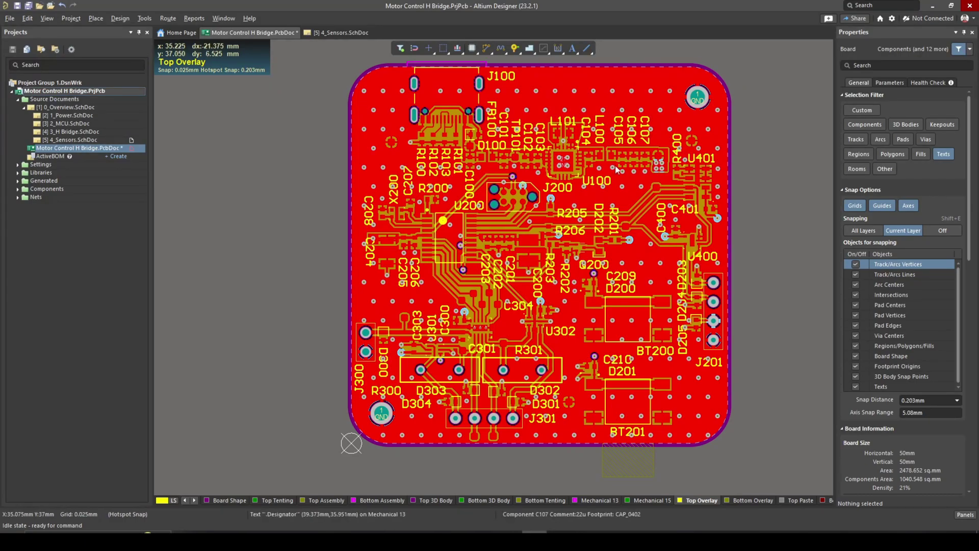
mouse_move(728, 345)
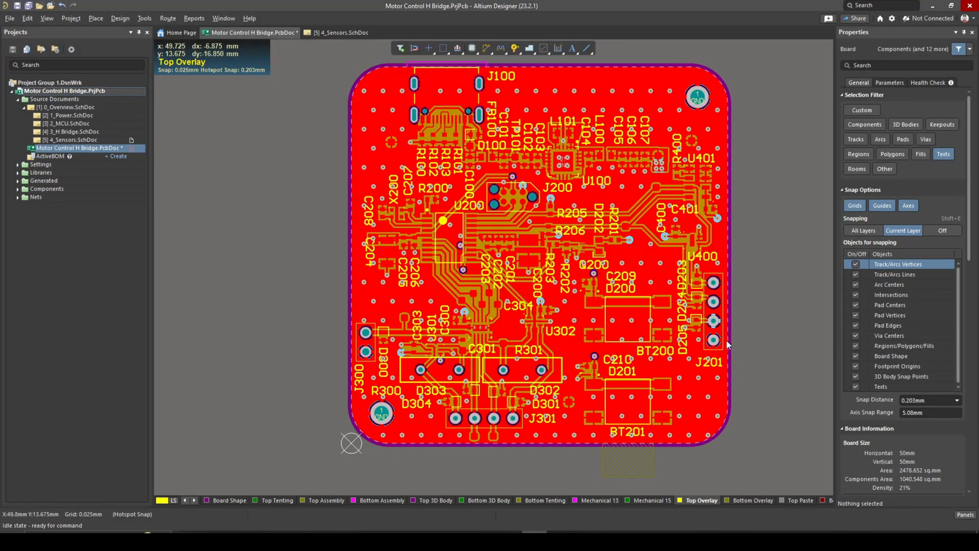
mouse_move(722, 316)
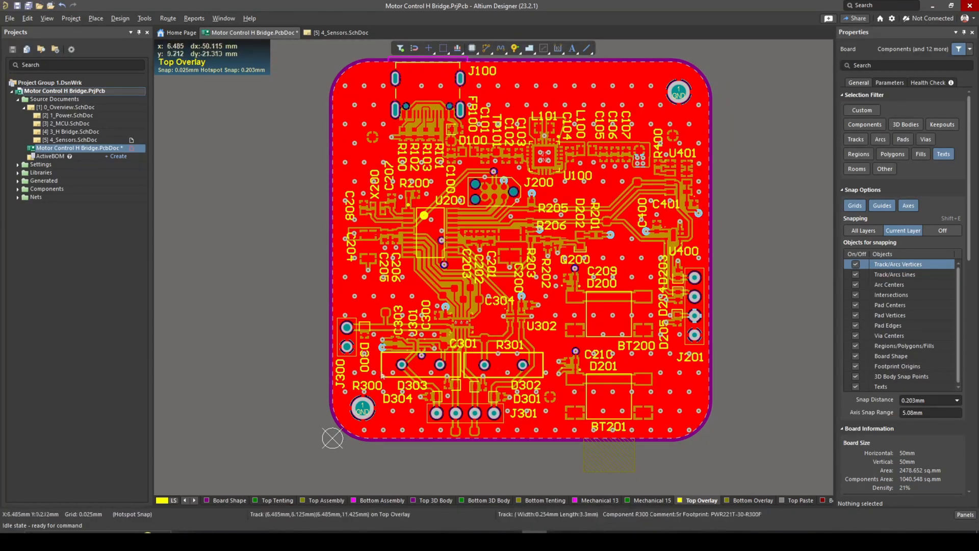
mouse_move(491, 334)
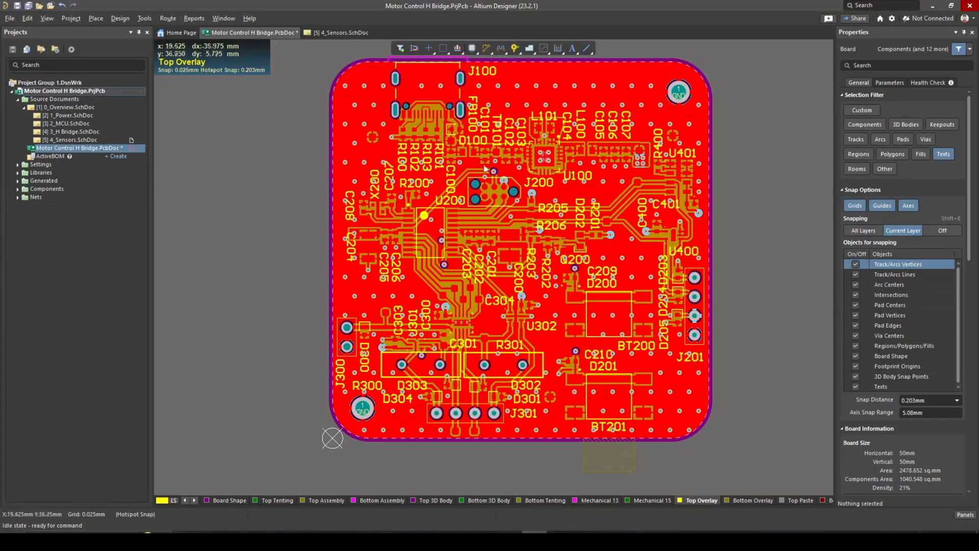
mouse_move(455, 173)
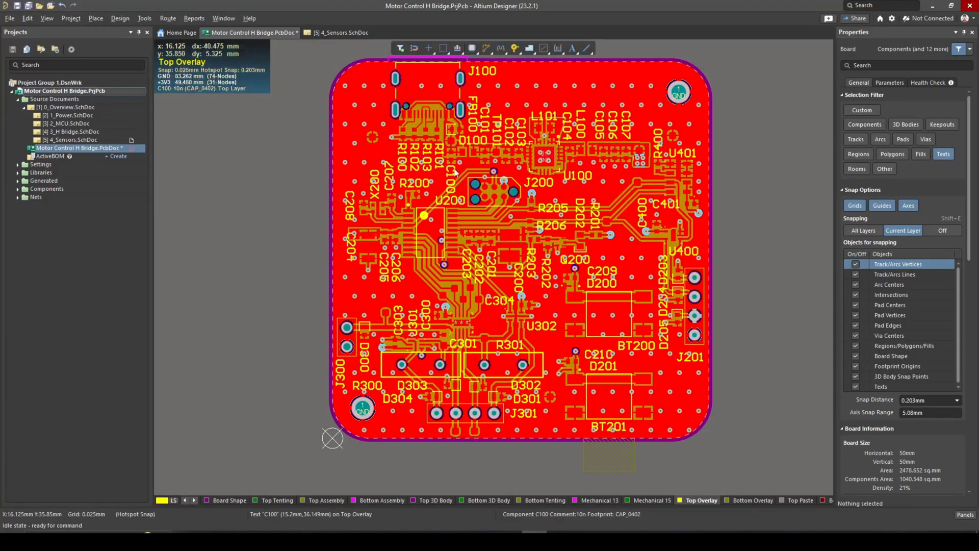
mouse_move(373, 279)
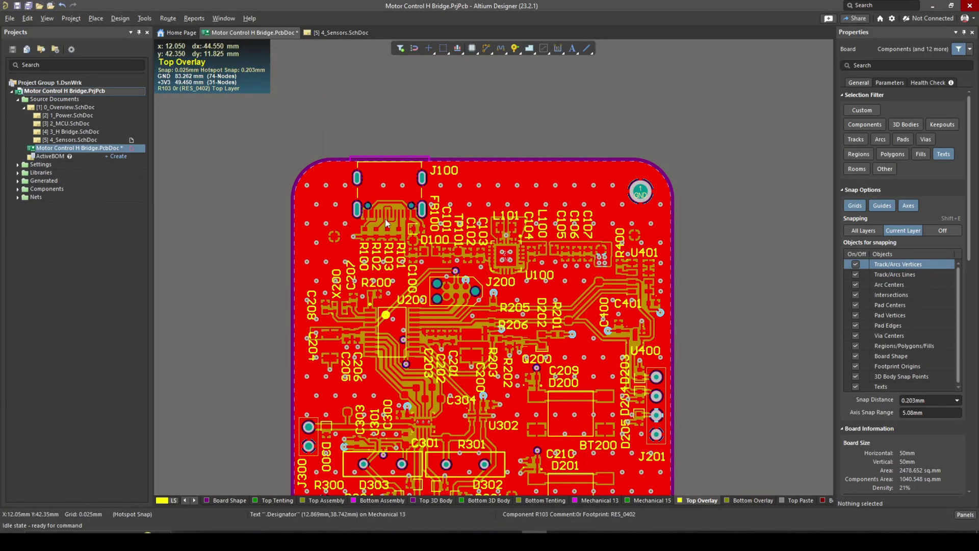
mouse_move(400, 213)
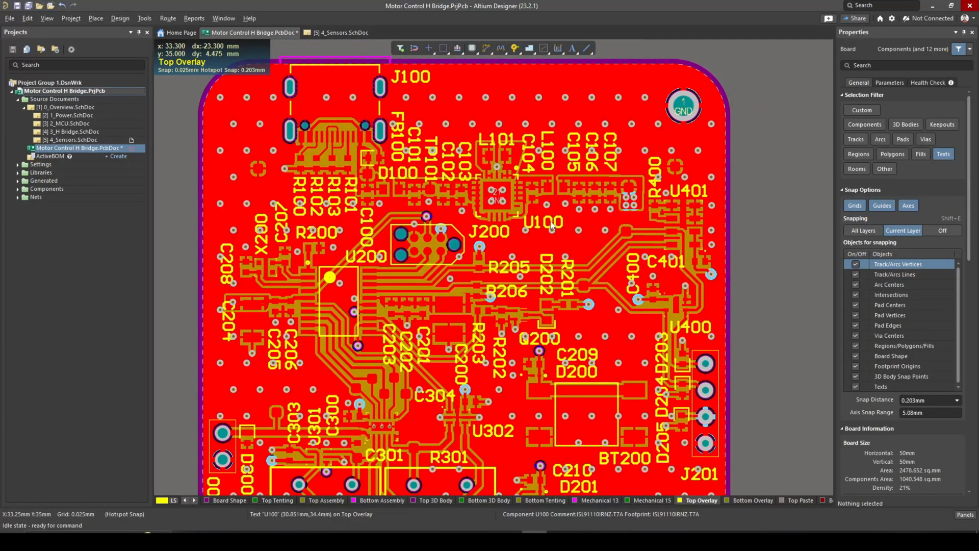
mouse_move(538, 217)
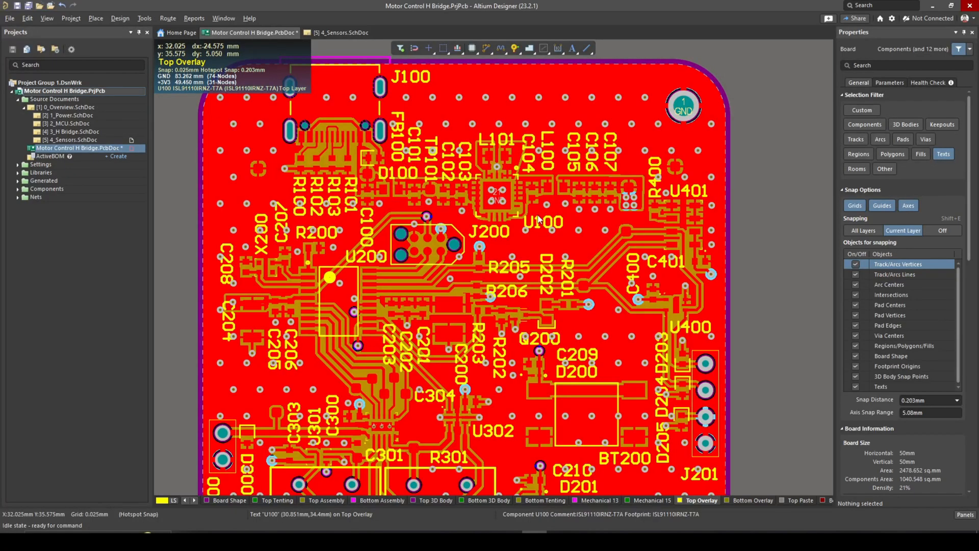
mouse_move(462, 198)
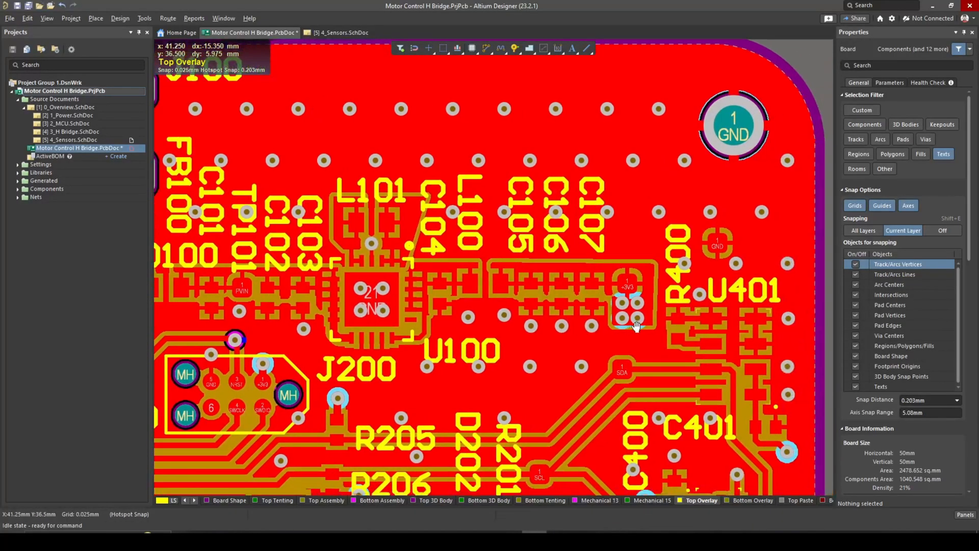
mouse_move(614, 303)
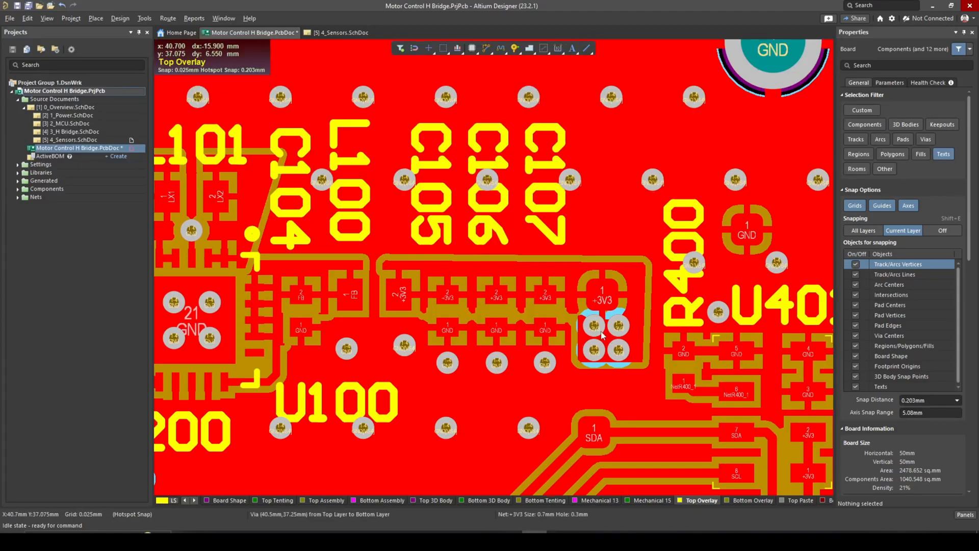
mouse_move(605, 341)
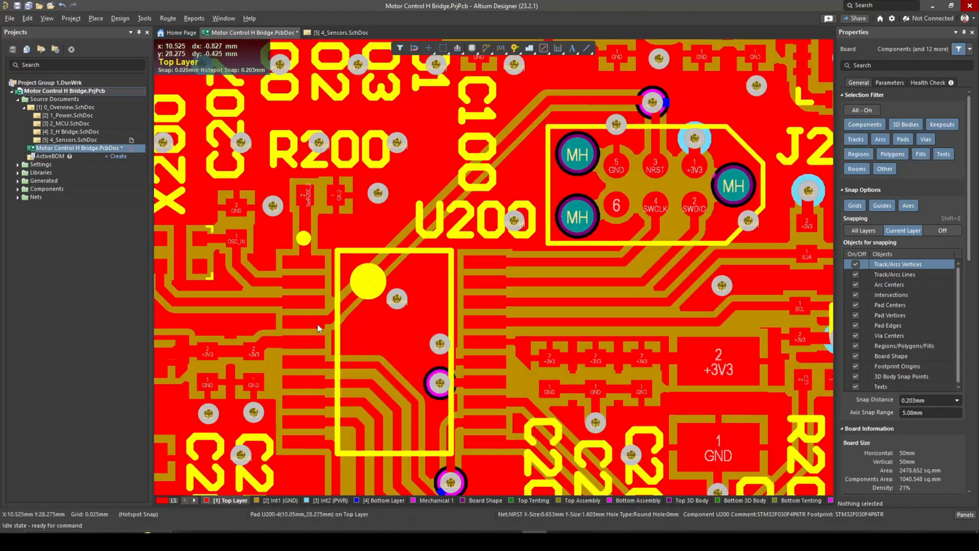
mouse_move(609, 142)
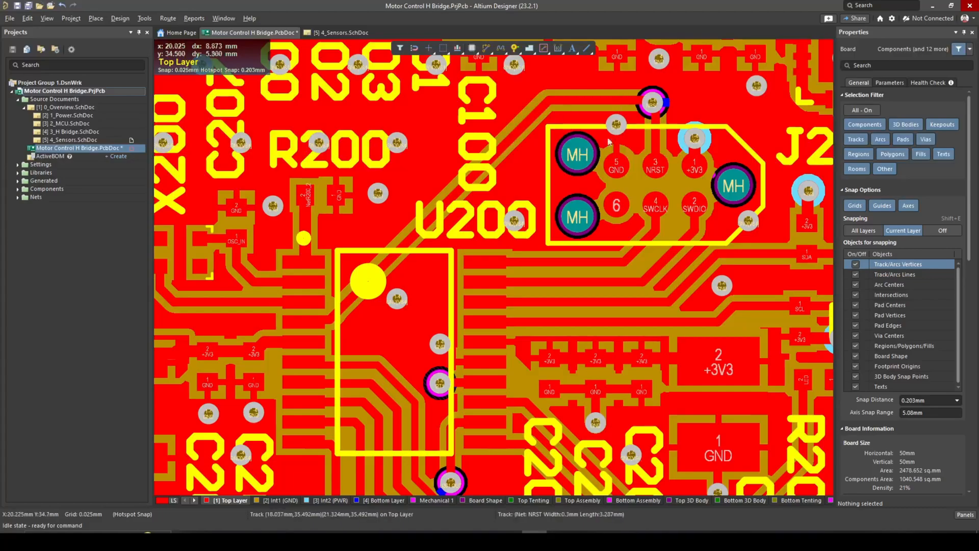
mouse_move(535, 238)
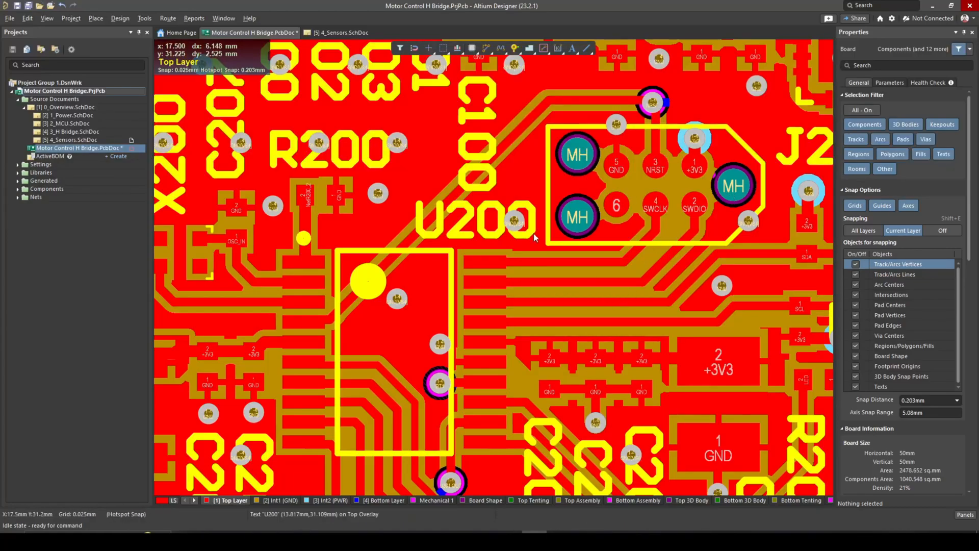
mouse_move(627, 256)
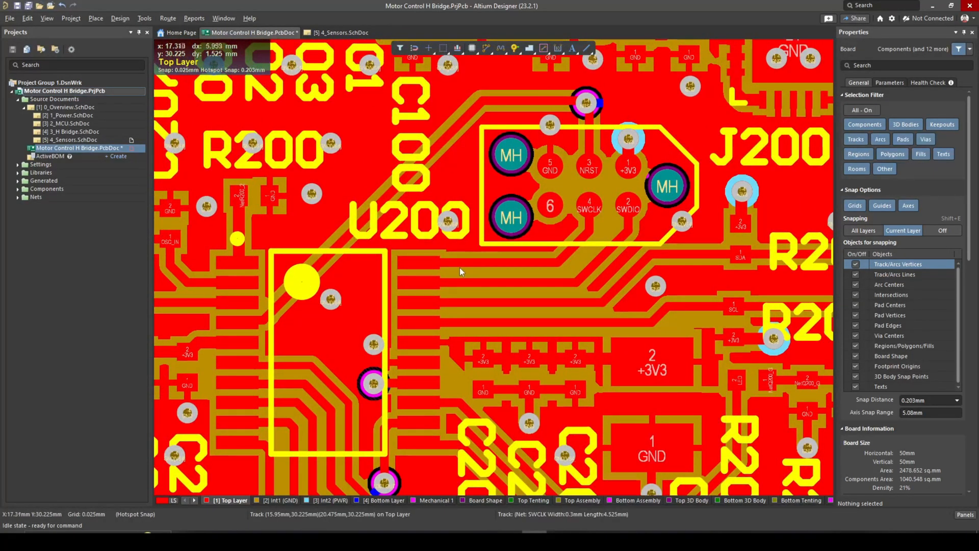
mouse_move(293, 280)
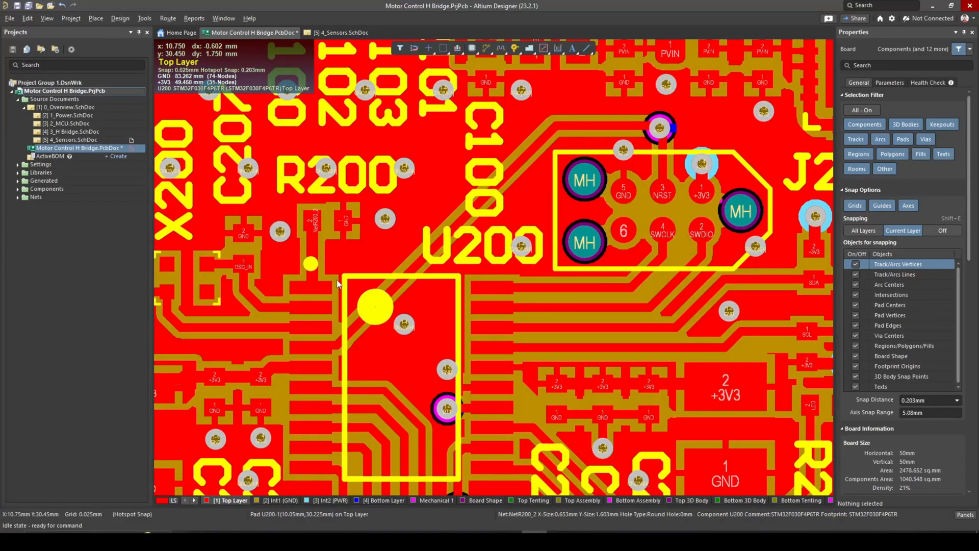
mouse_move(675, 216)
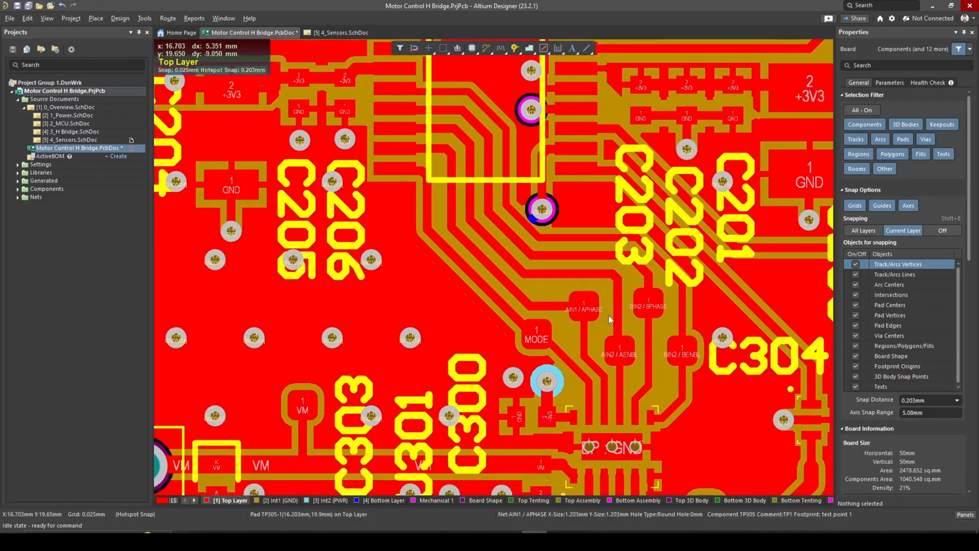
mouse_move(629, 349)
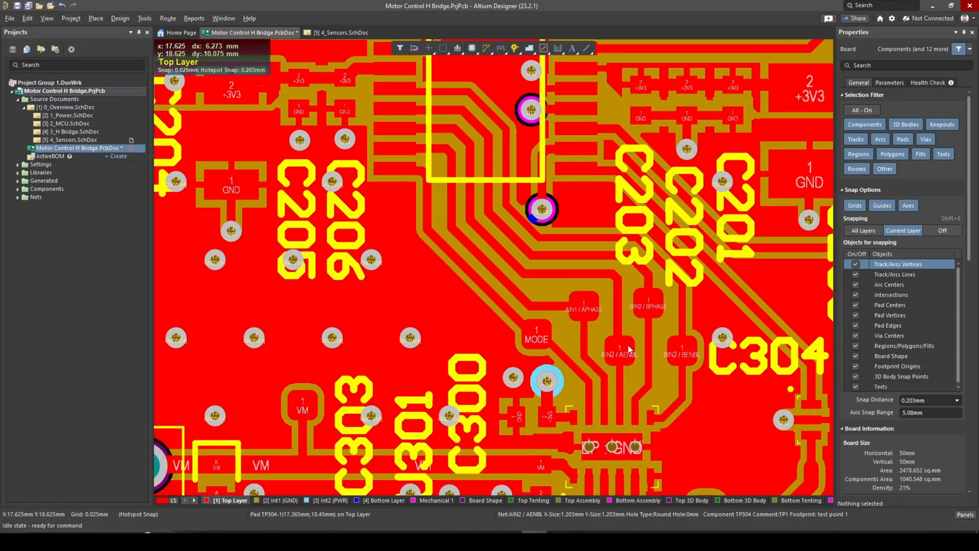
mouse_move(595, 334)
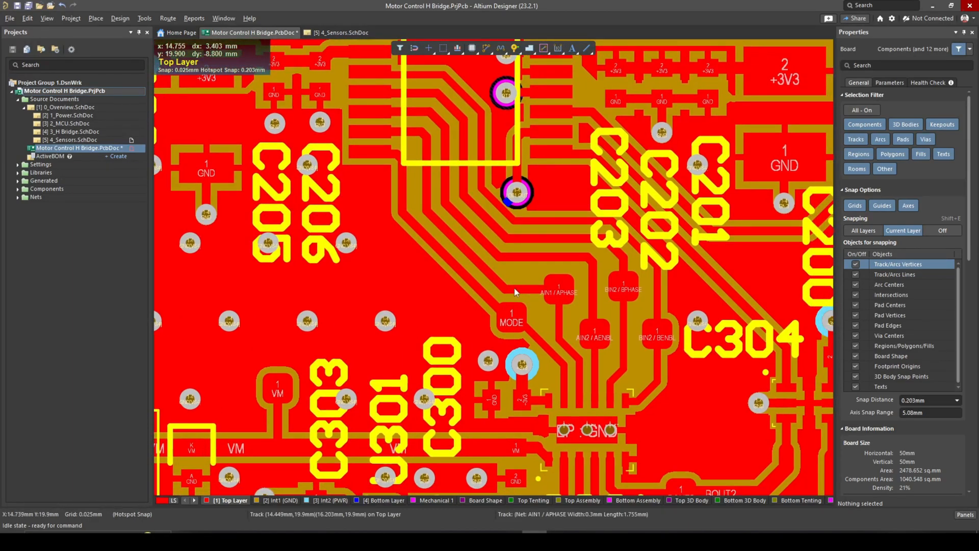
mouse_move(578, 306)
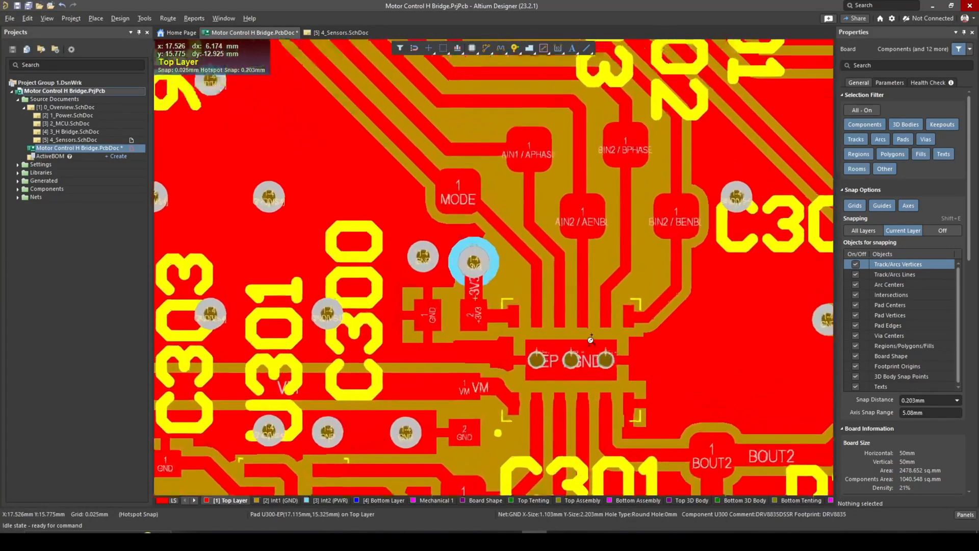
Step: Scroll down to U300 to view its MODE, AIN, BIN pins and exposed GND pad
scroll("down", 3)
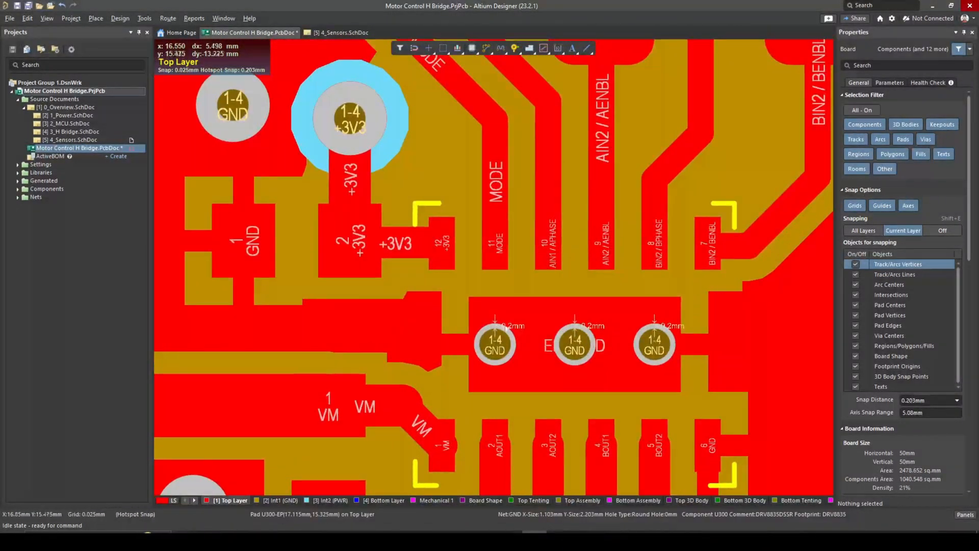
mouse_move(566, 335)
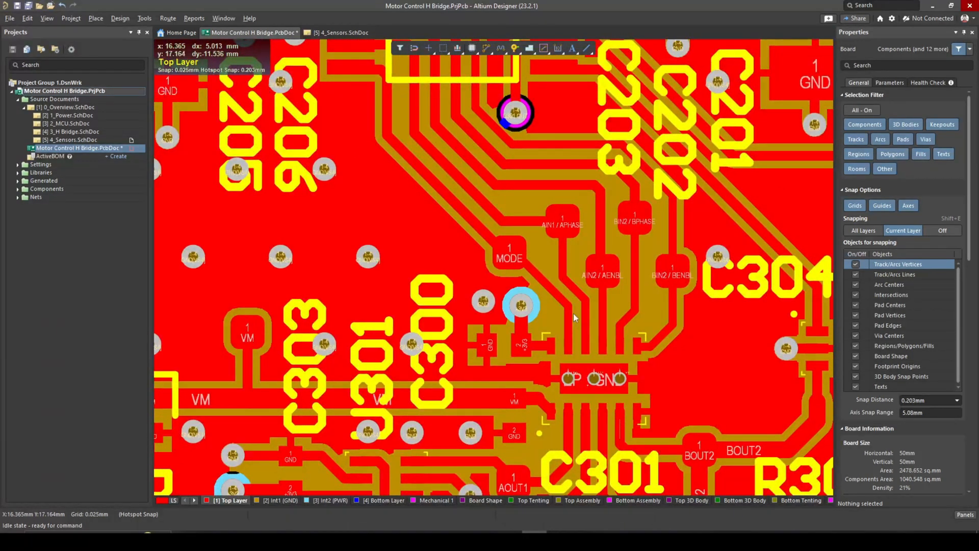
mouse_move(539, 285)
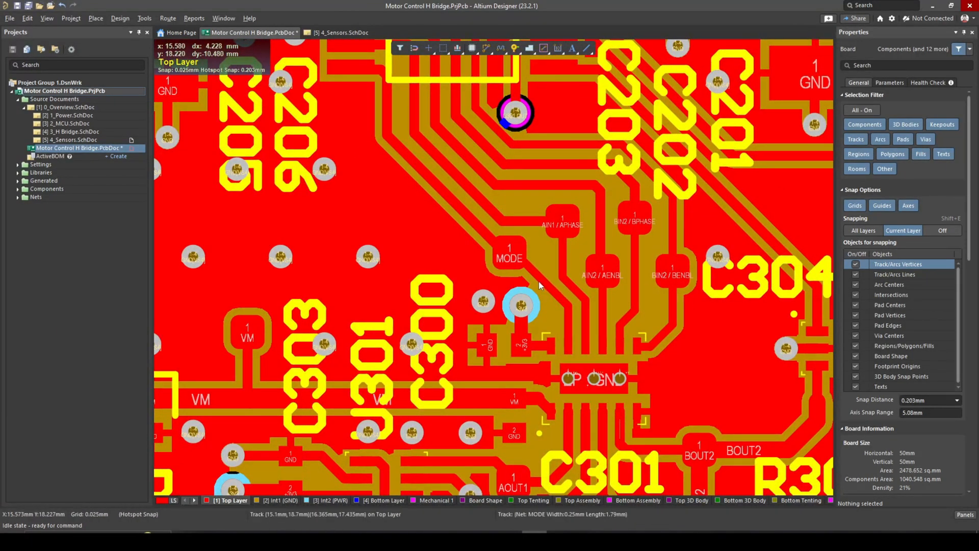
mouse_move(492, 280)
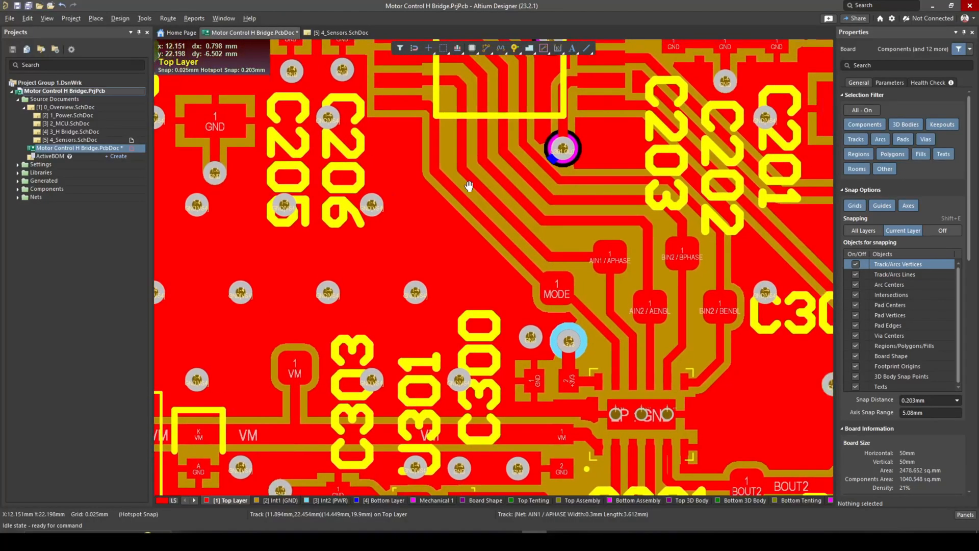
mouse_move(454, 206)
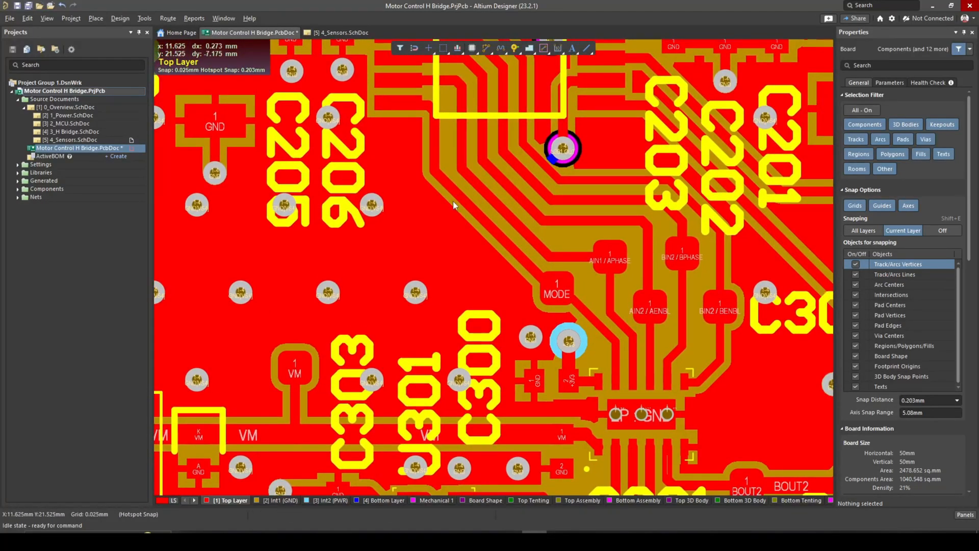
mouse_move(471, 225)
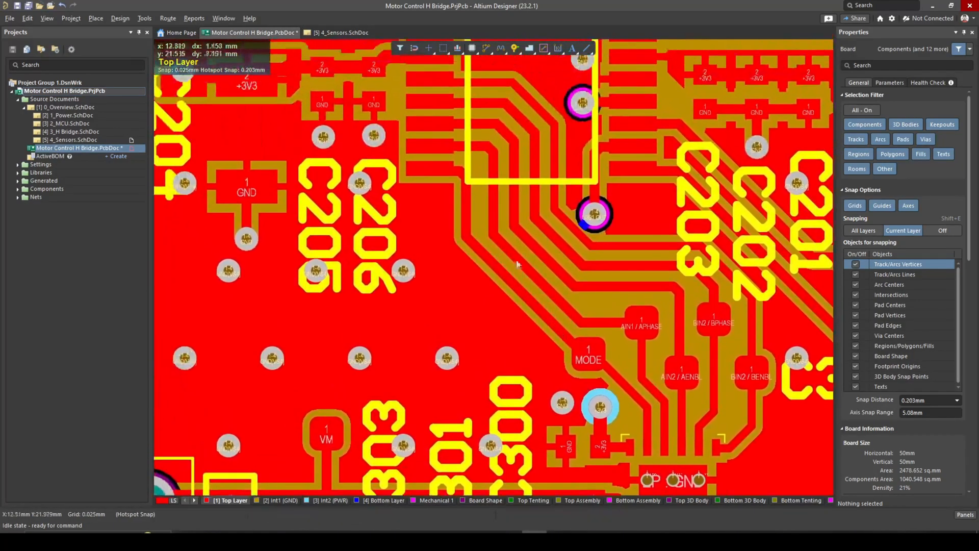
mouse_move(679, 357)
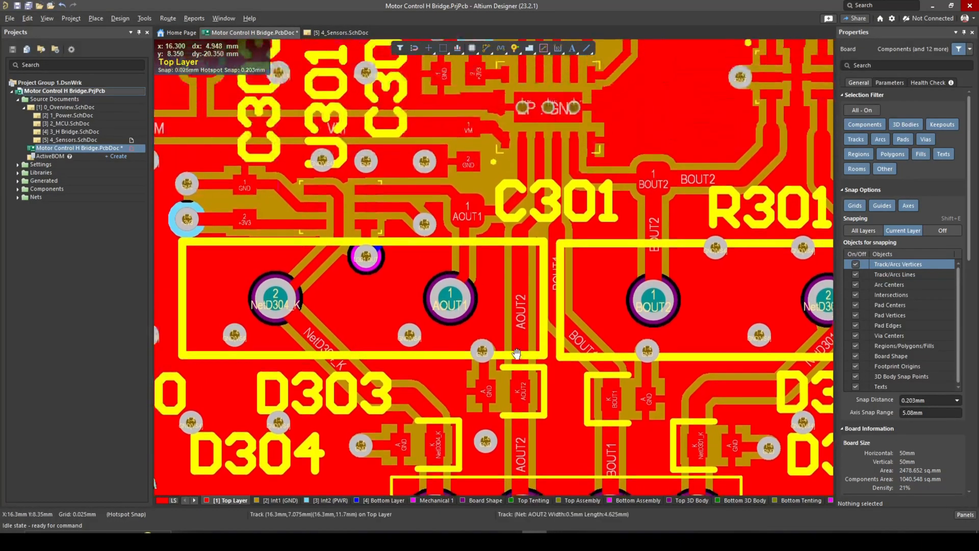
mouse_move(526, 287)
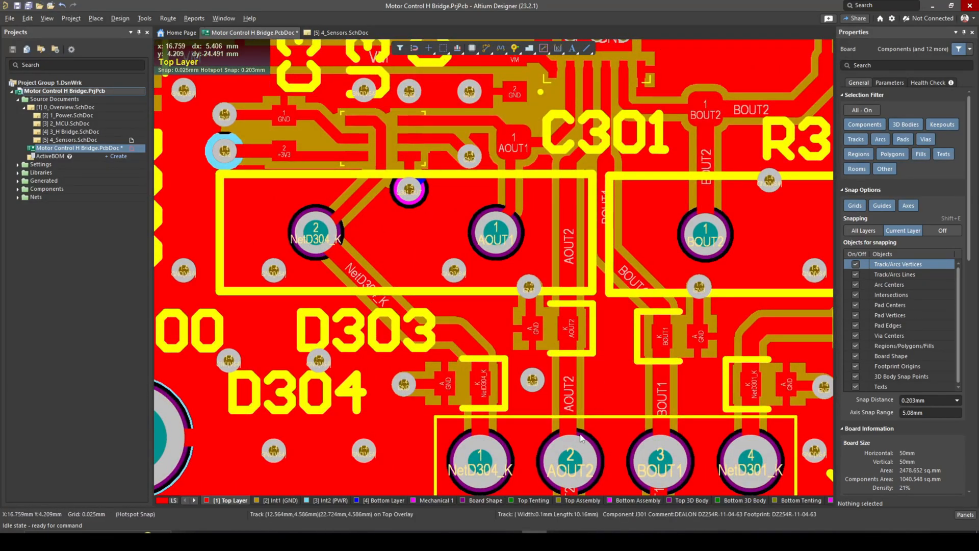
mouse_move(347, 209)
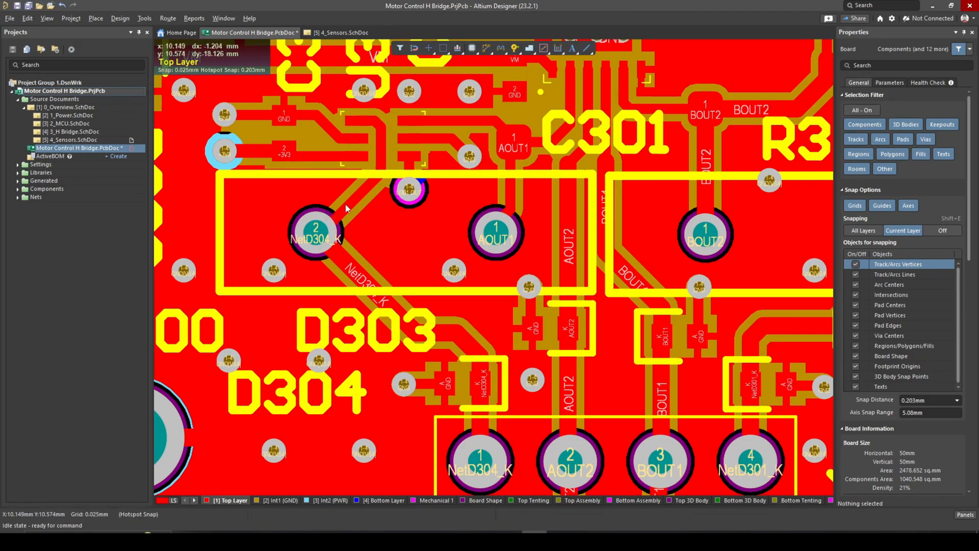
mouse_move(444, 353)
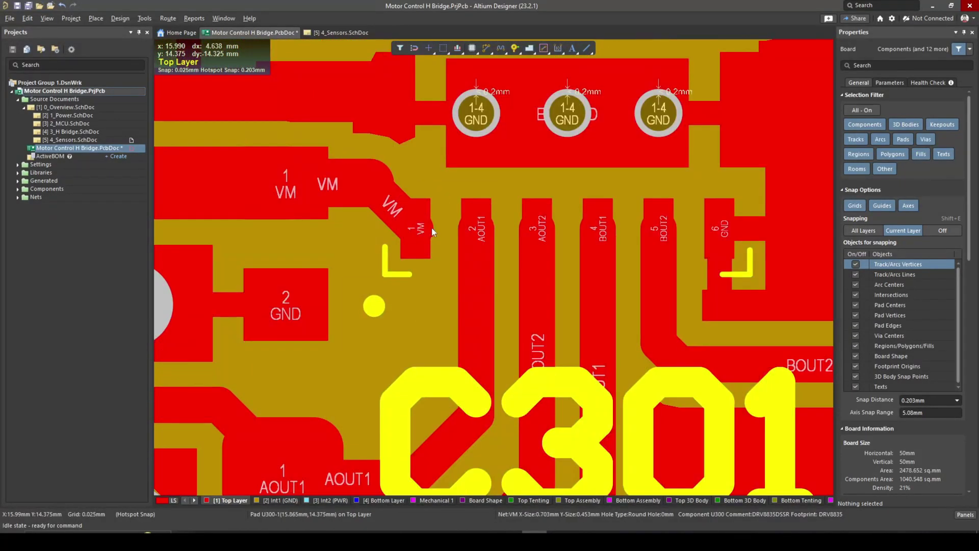
mouse_move(486, 220)
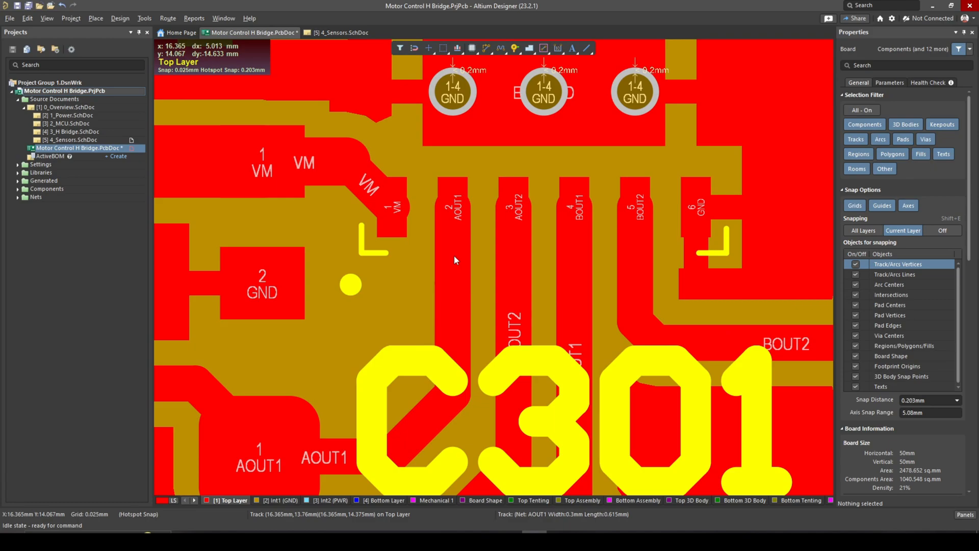
mouse_move(428, 234)
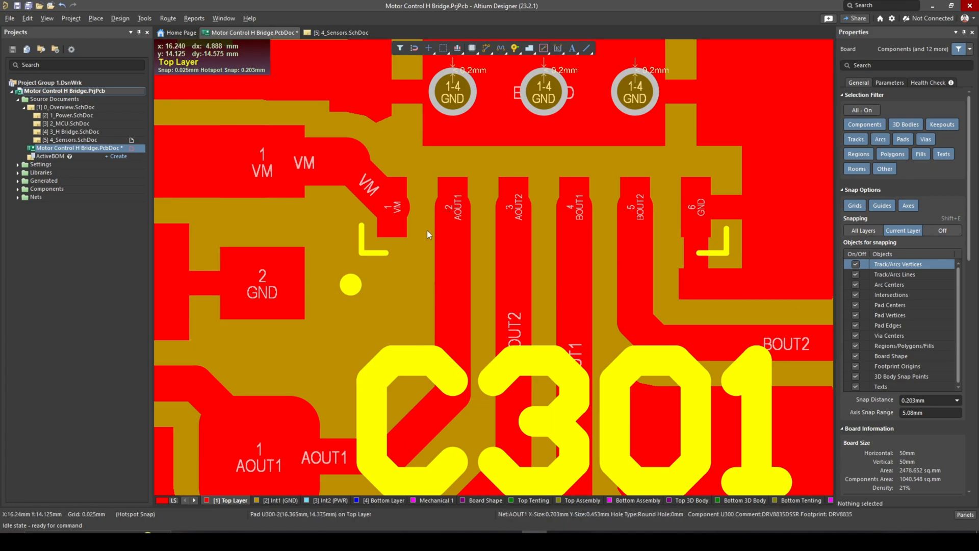
mouse_move(464, 267)
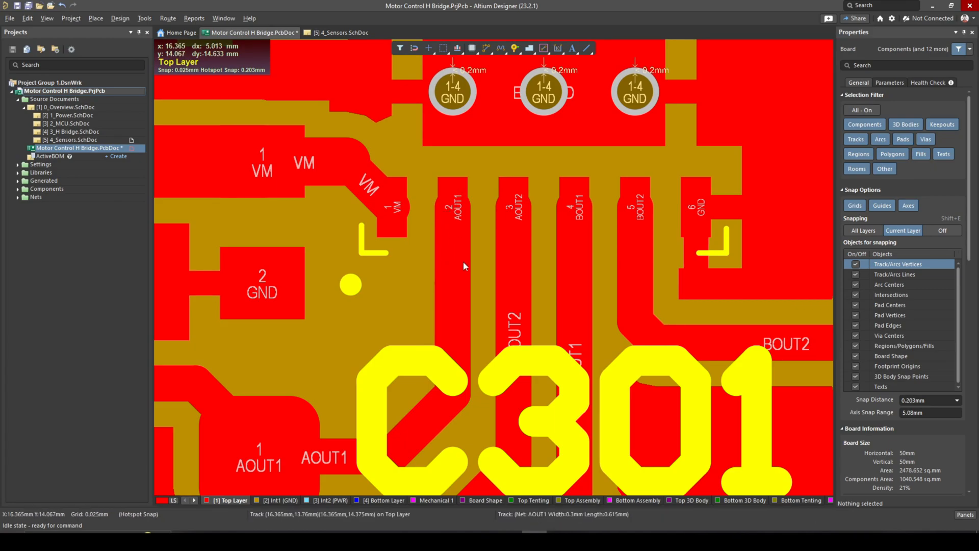
mouse_move(456, 266)
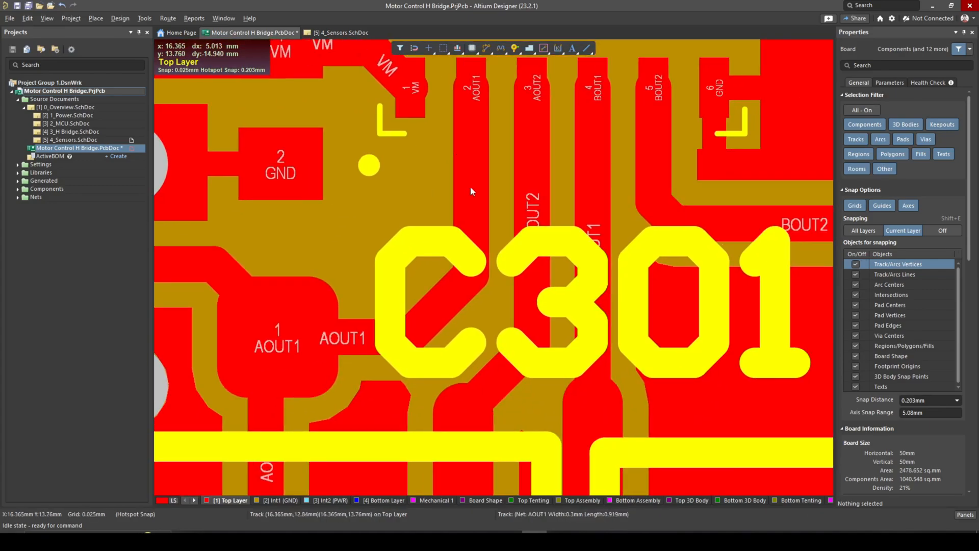
Step: Start routing on U300's AOUT1 pad, cancel it, and zoom in on the AOUT1 track
left_click(276, 336)
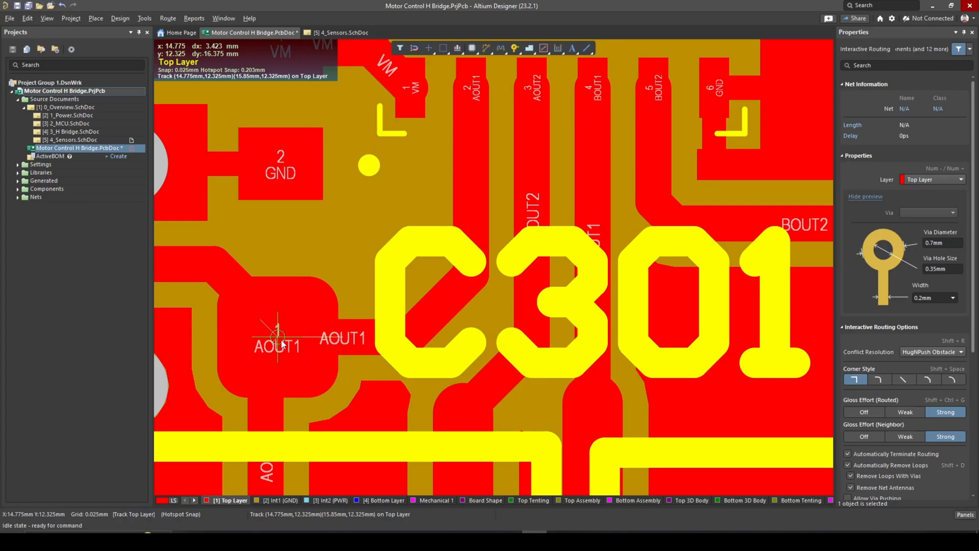
left_click(277, 339)
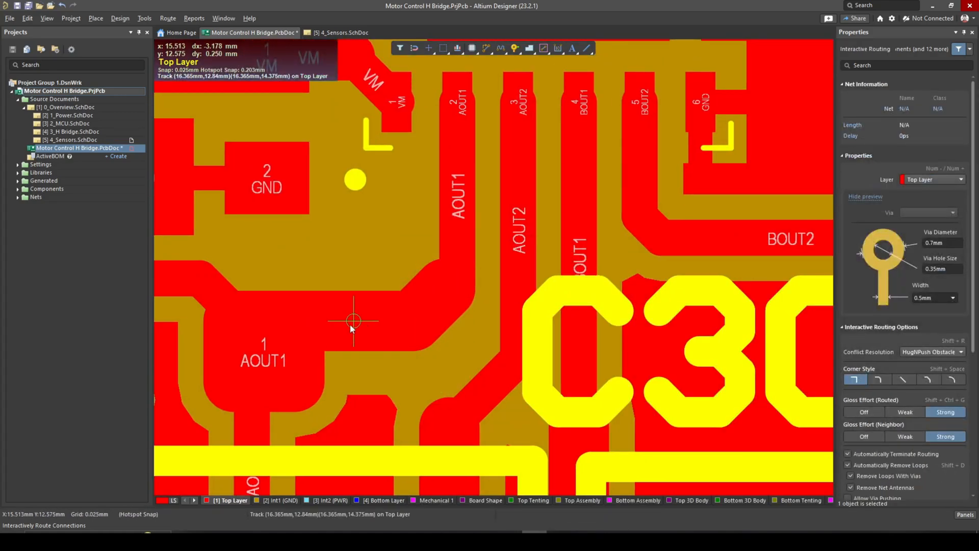
mouse_move(470, 133)
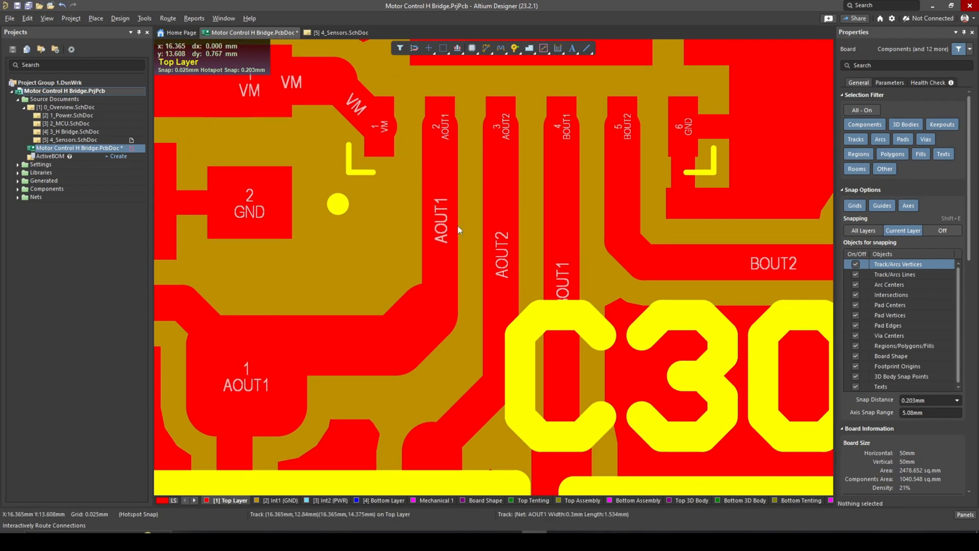
mouse_move(427, 167)
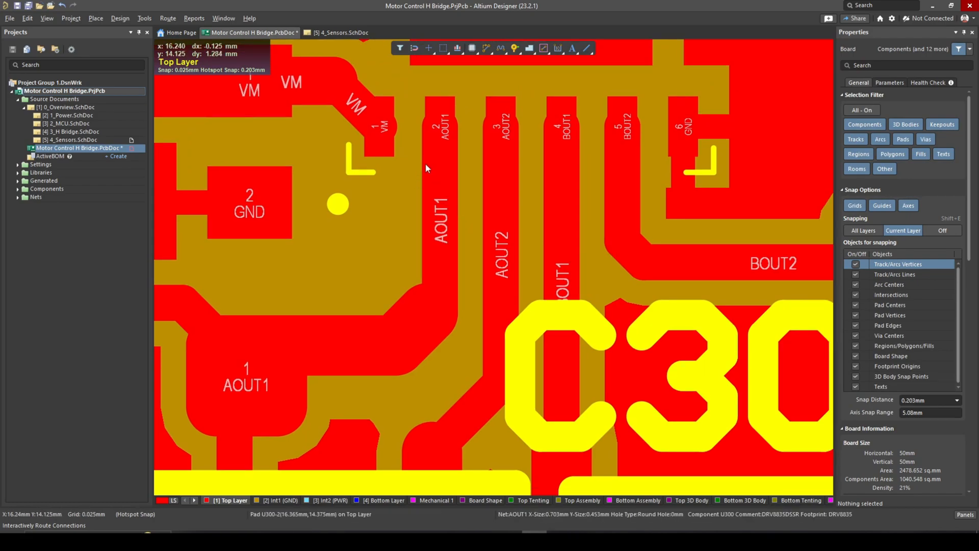
mouse_move(435, 149)
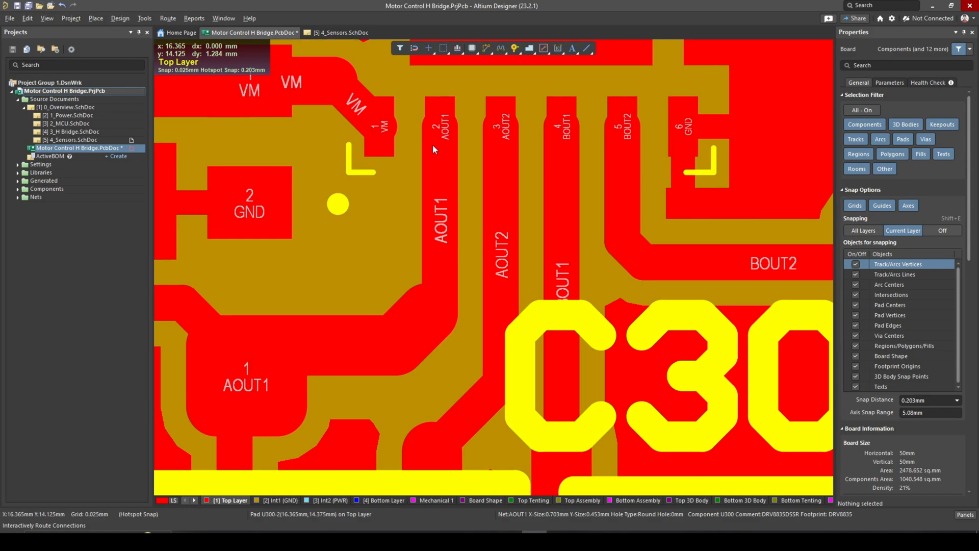
mouse_move(432, 157)
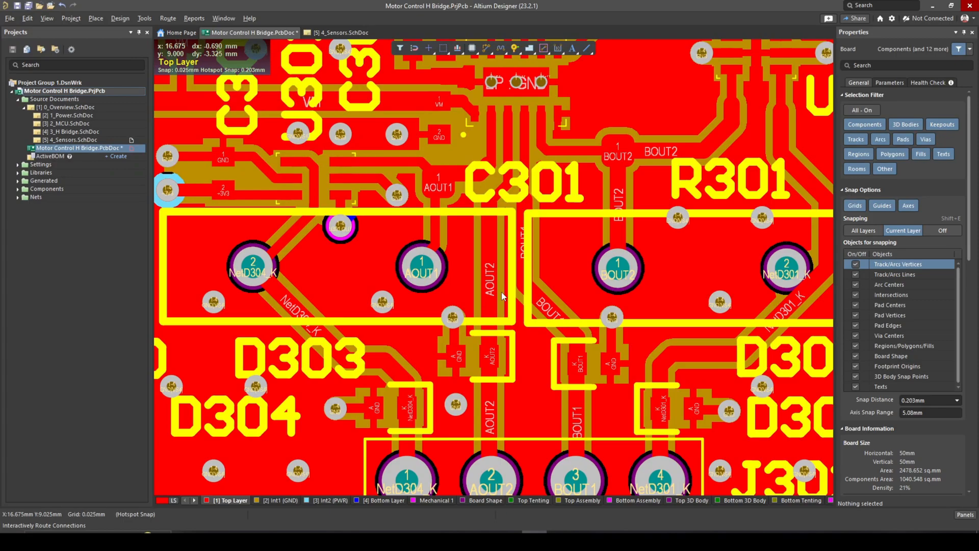
mouse_move(347, 298)
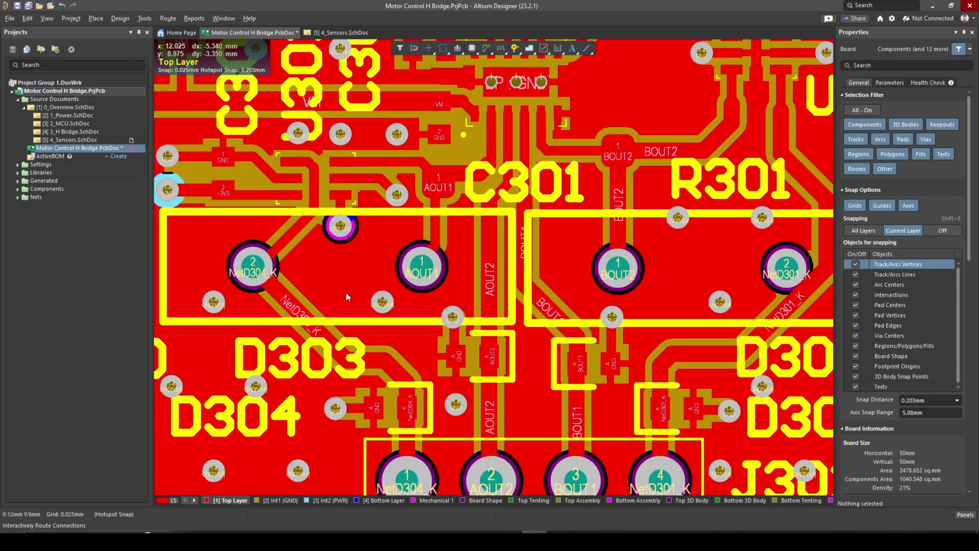
mouse_move(334, 262)
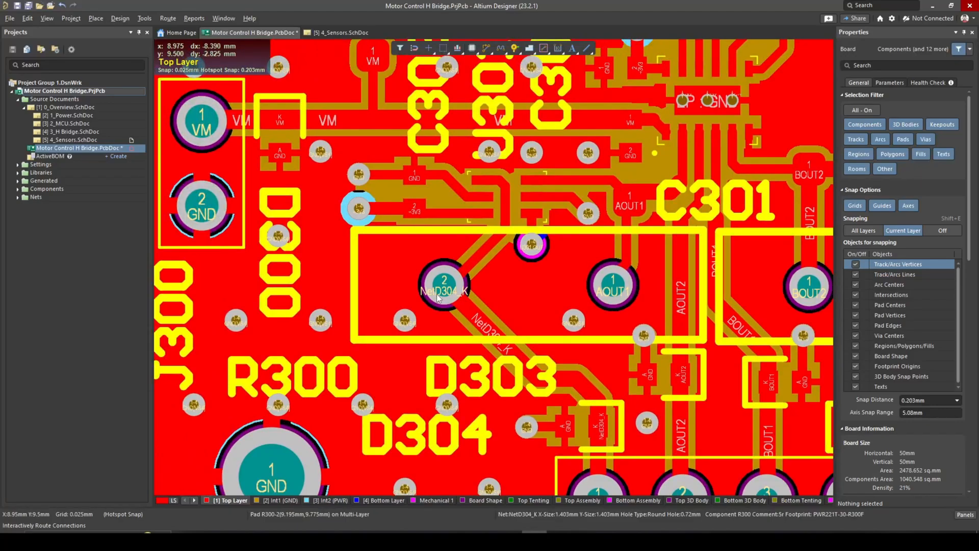
mouse_move(326, 236)
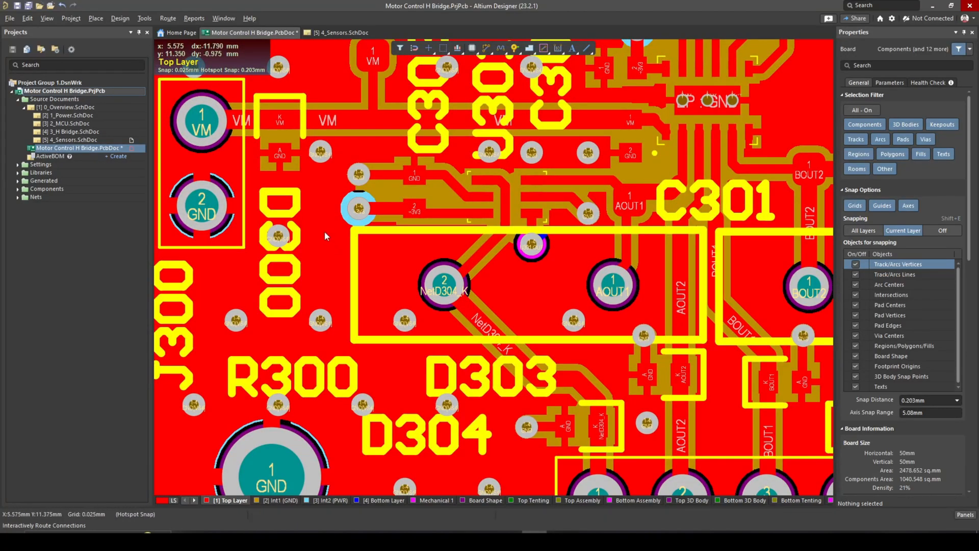
mouse_move(325, 224)
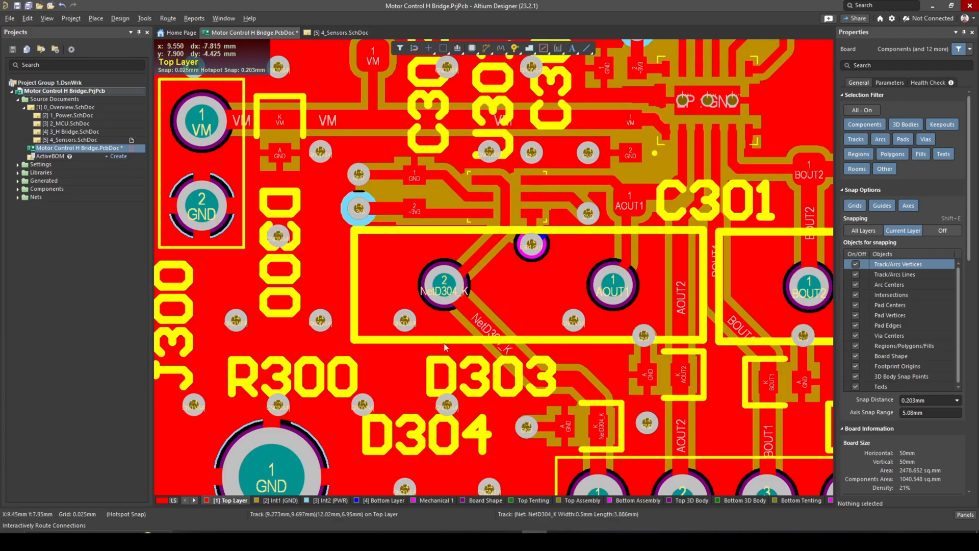
mouse_move(291, 308)
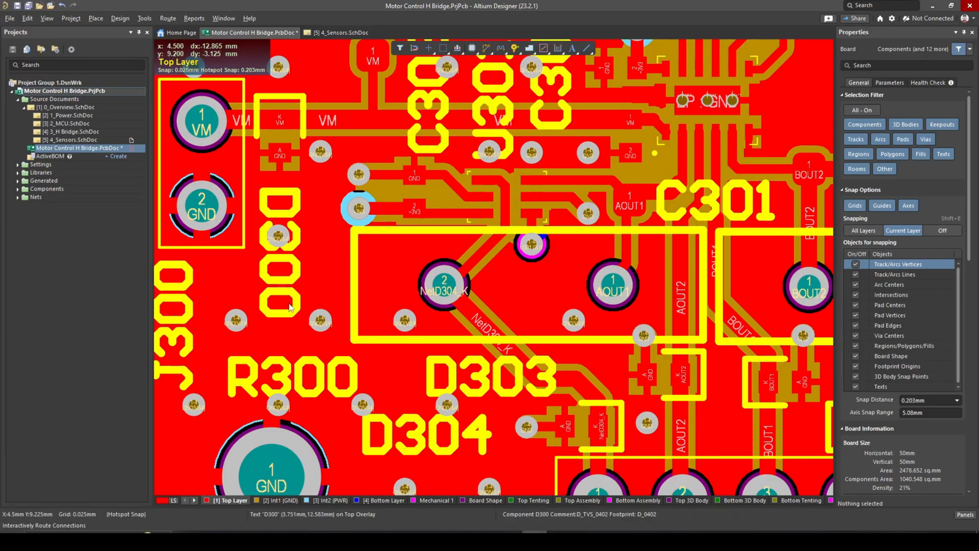
mouse_move(387, 331)
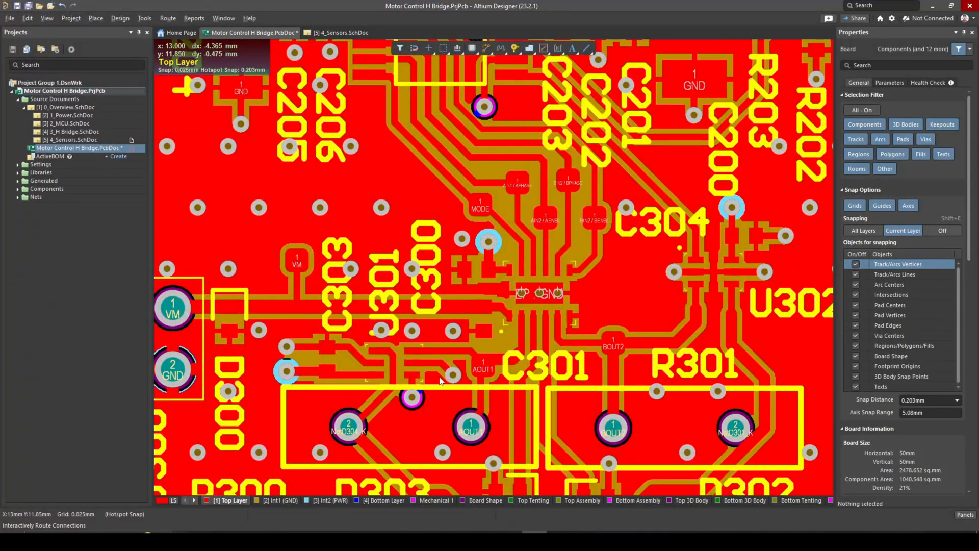
mouse_move(464, 194)
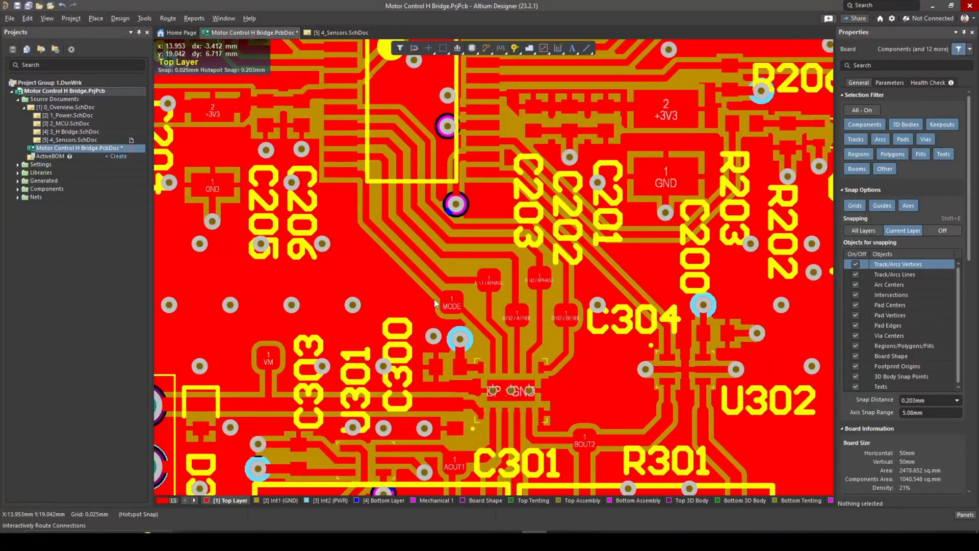
mouse_move(438, 226)
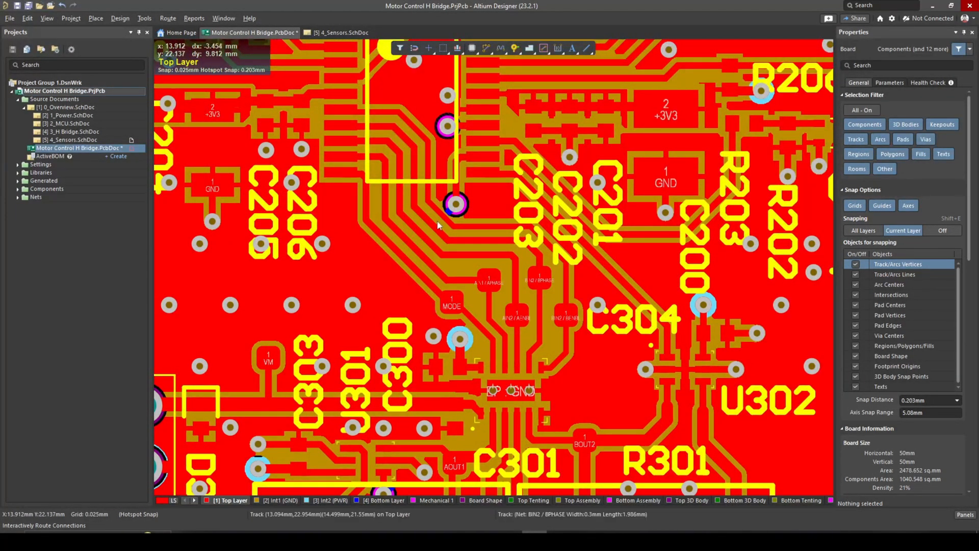
mouse_move(430, 266)
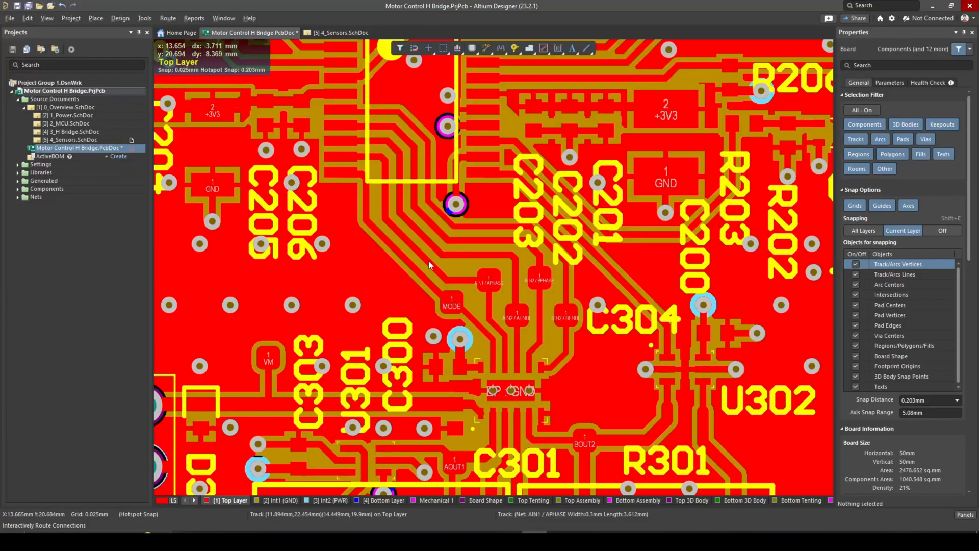
mouse_move(427, 237)
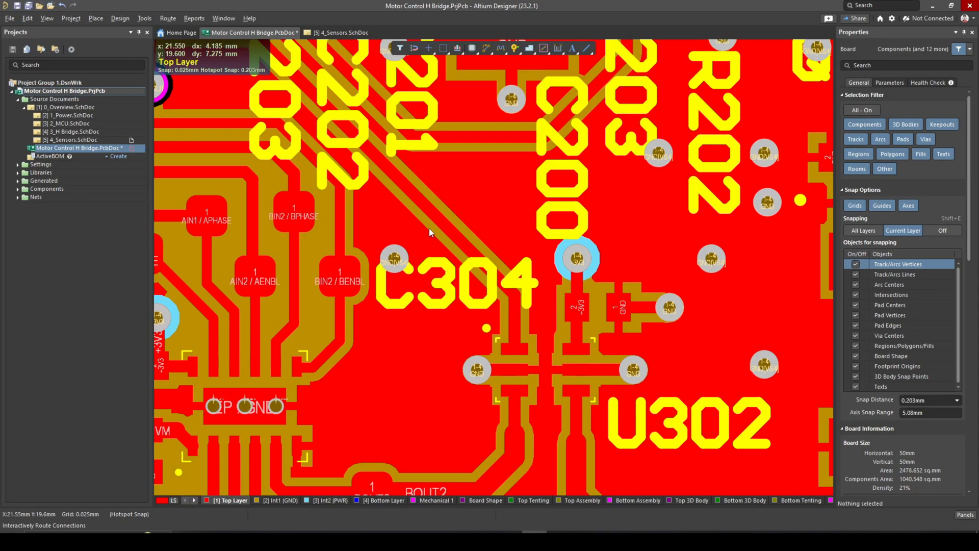
mouse_move(487, 346)
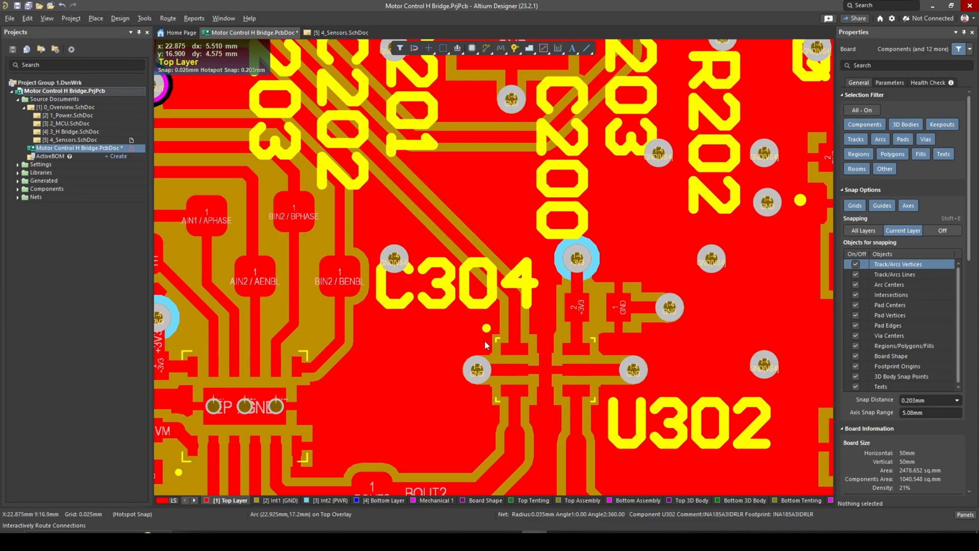
mouse_move(478, 304)
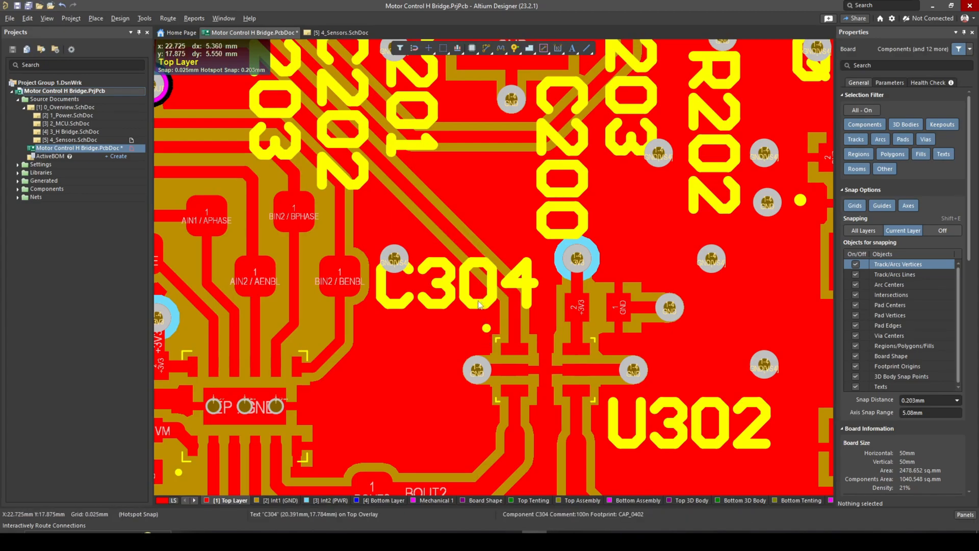
mouse_move(480, 316)
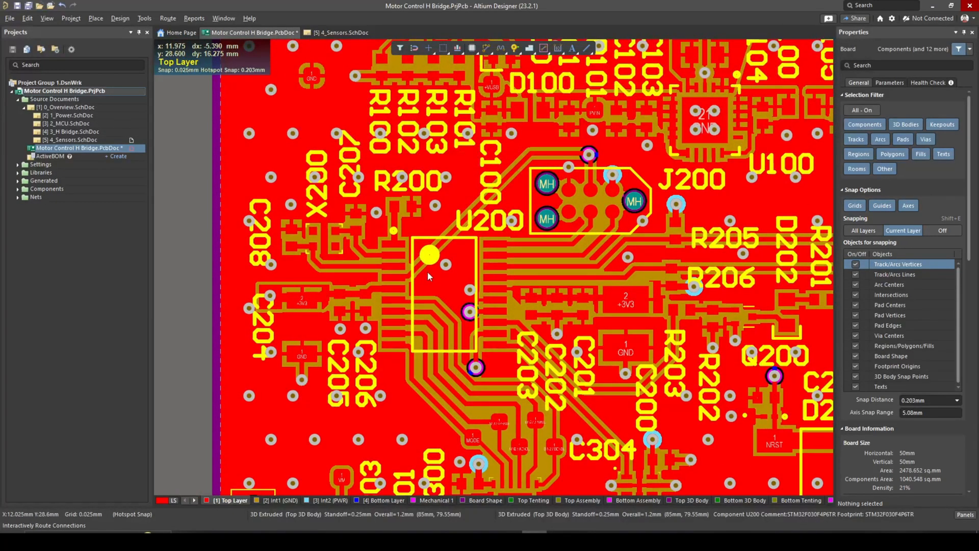
mouse_move(363, 215)
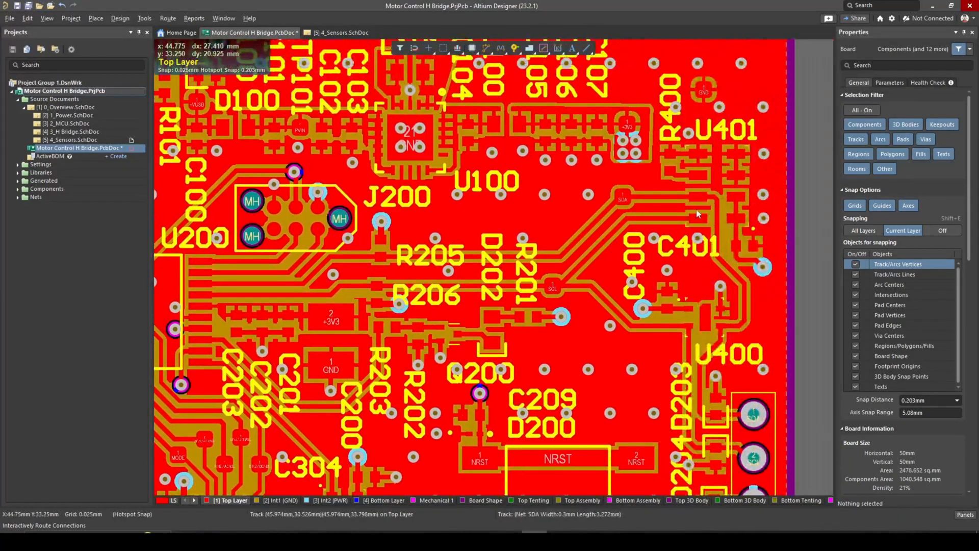
mouse_move(646, 205)
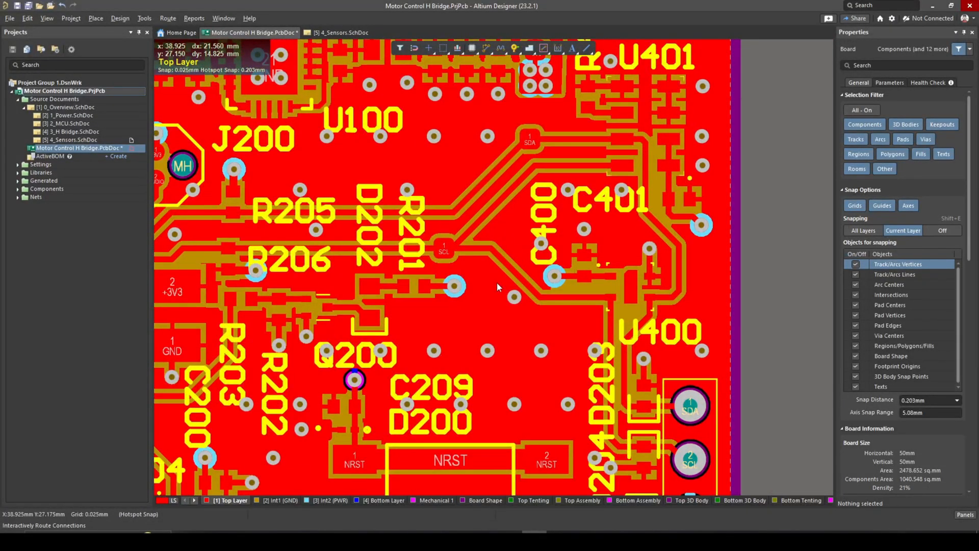
mouse_move(570, 296)
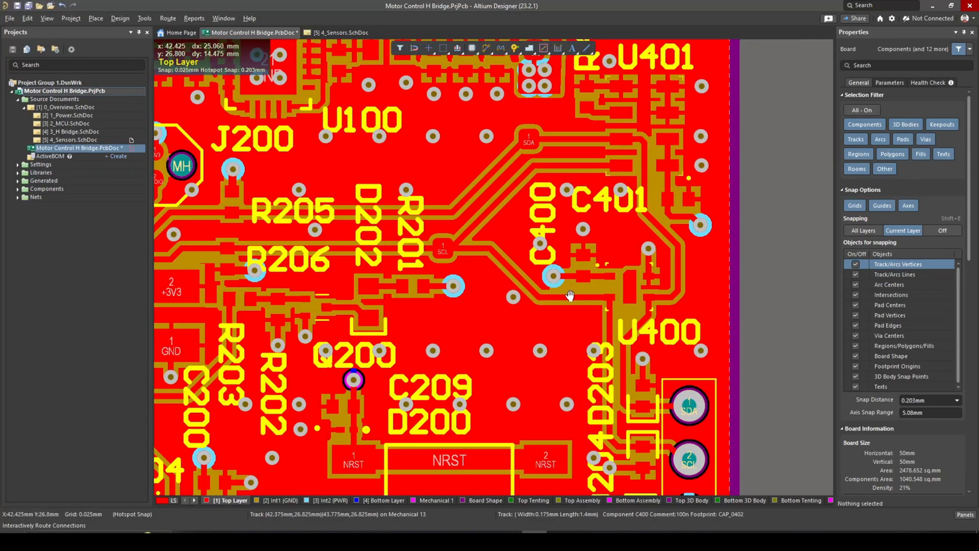